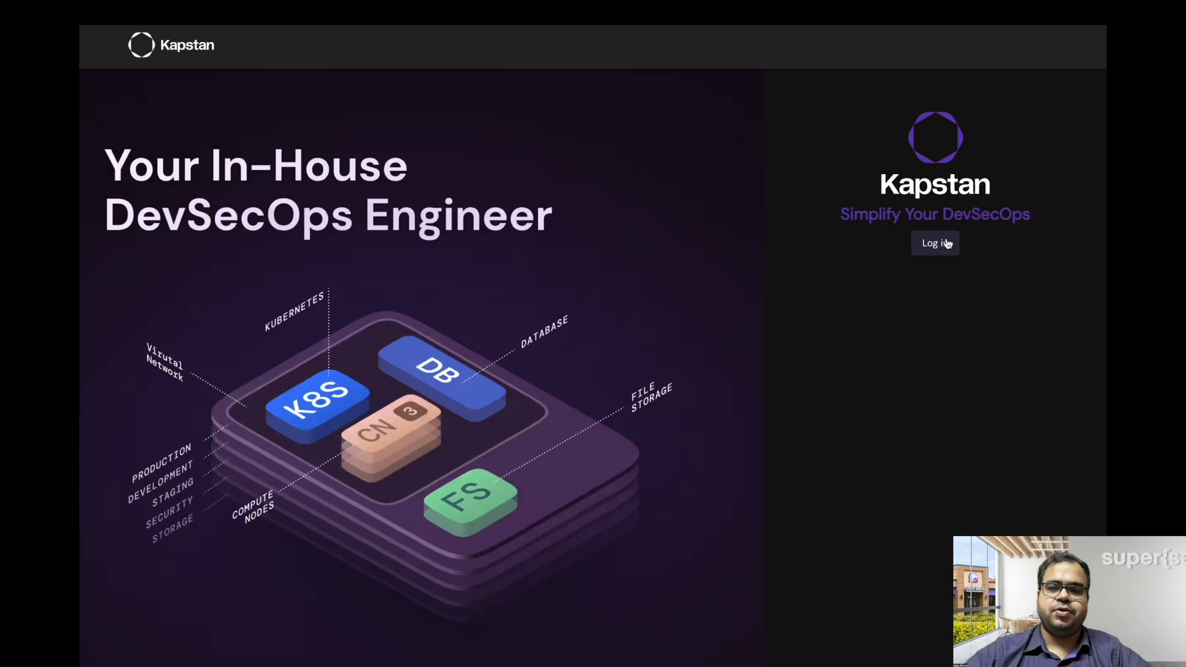
Log in to Kapstan with Google and copy the AWS Account ID into the connect form.
click(935, 243)
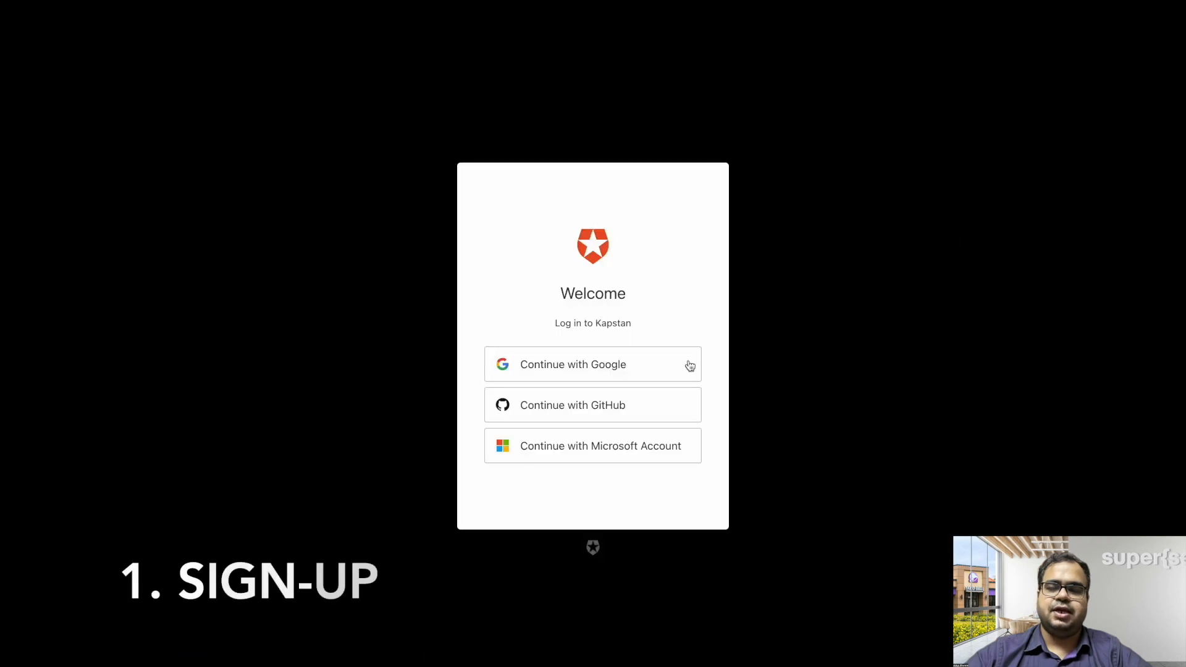
click(573, 364)
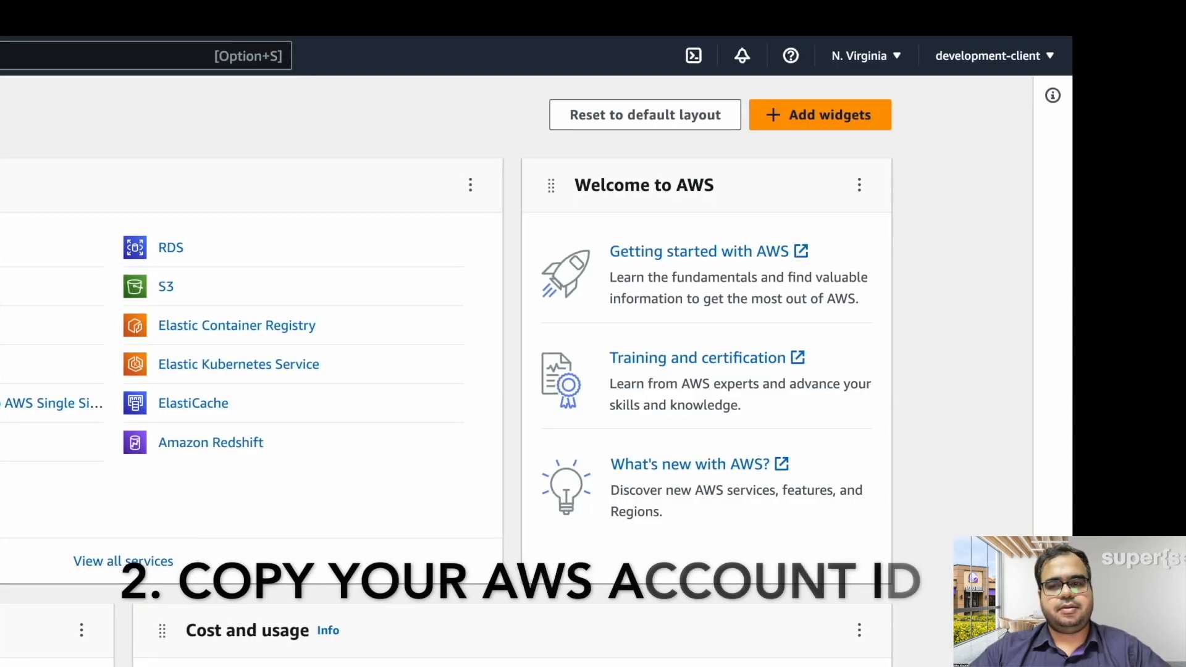
click(987, 55)
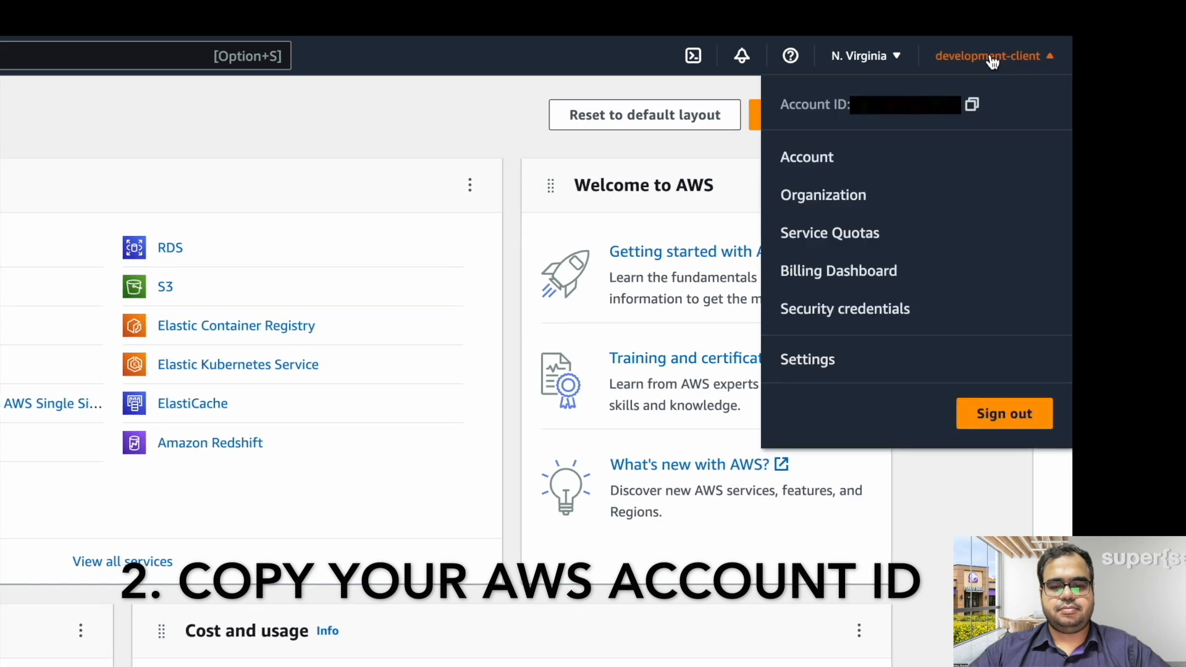
click(972, 105)
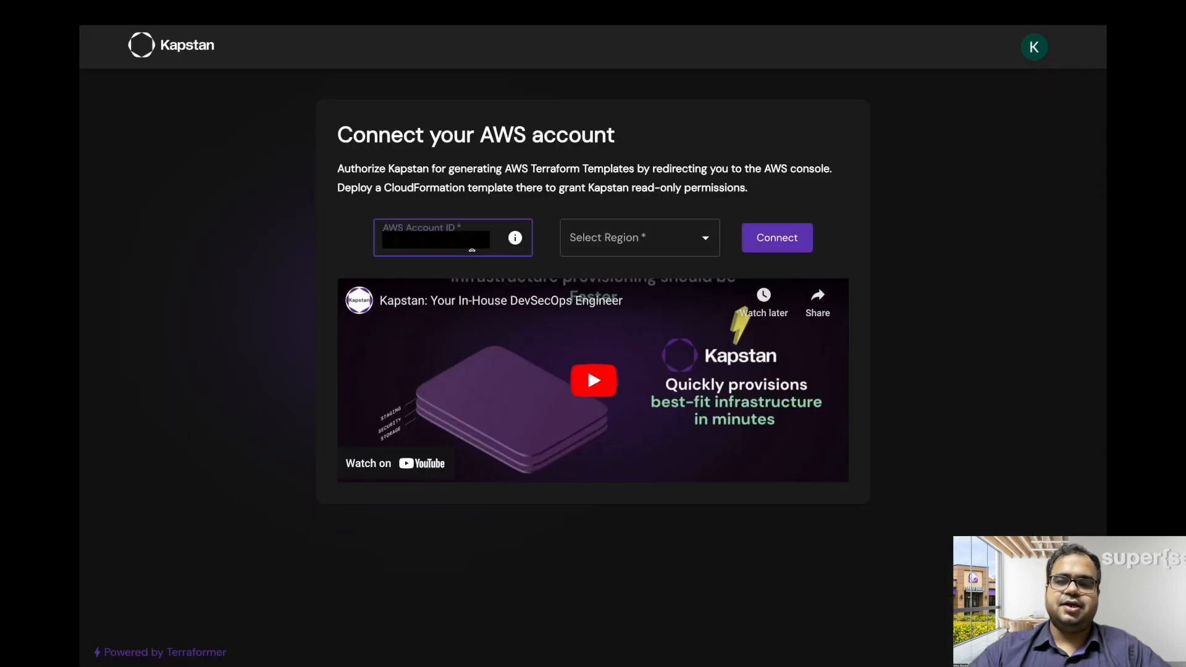
Choose US West (Oregon) as the region and submit the AWS account connection.
click(638, 237)
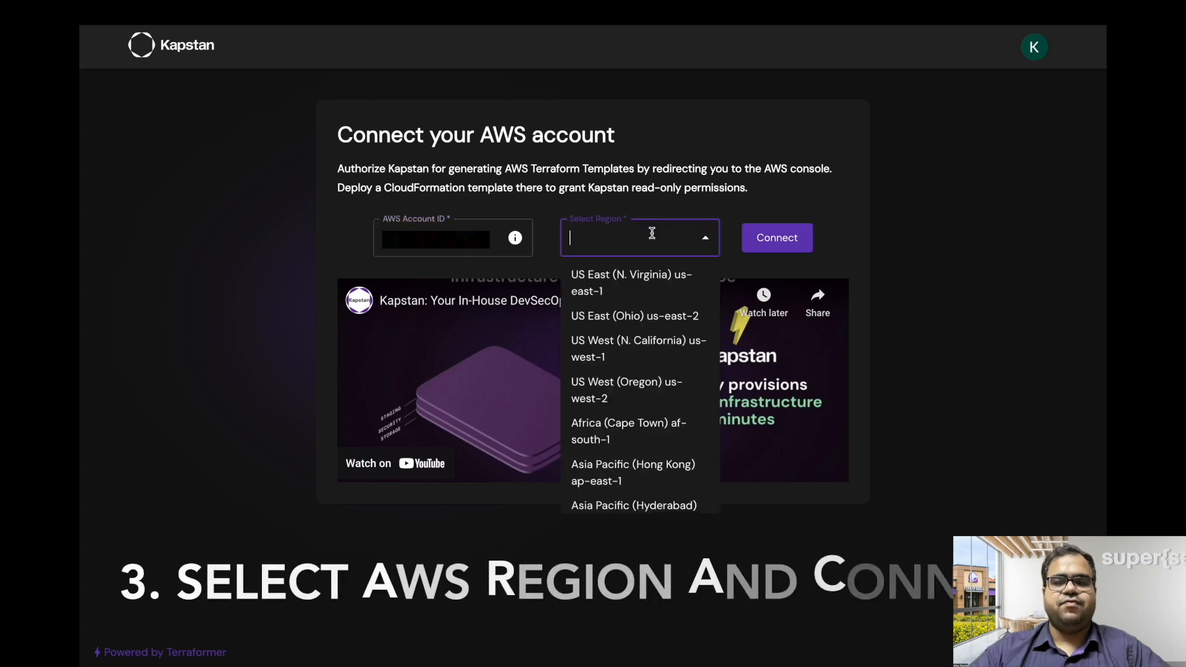
click(626, 390)
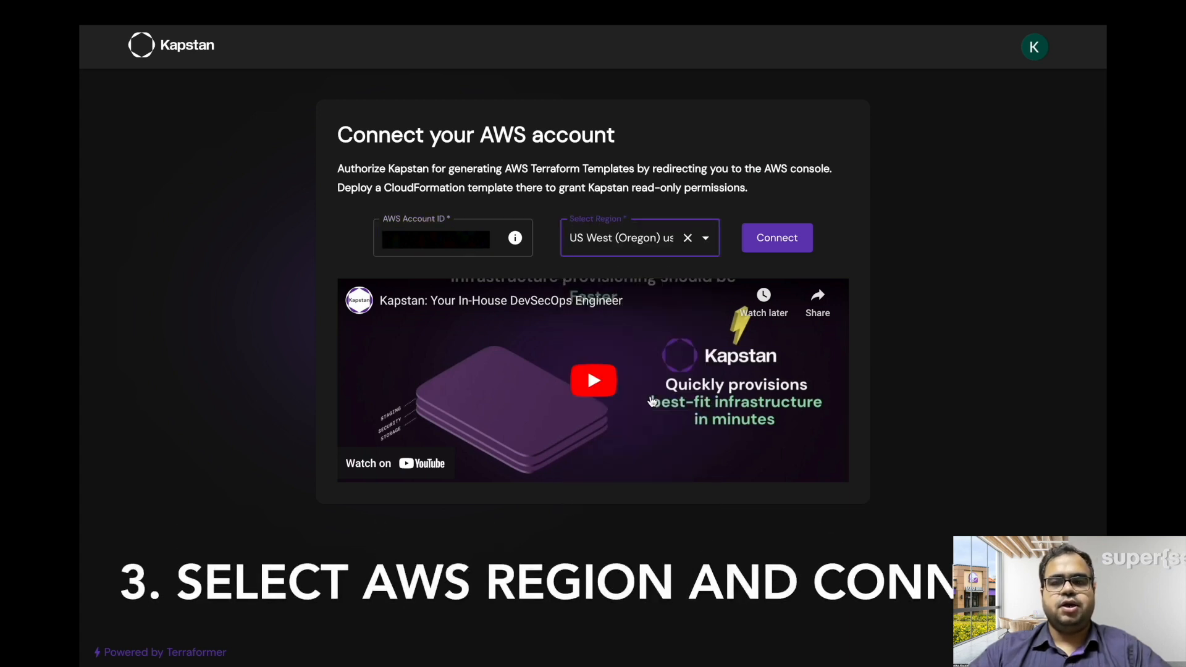
click(776, 238)
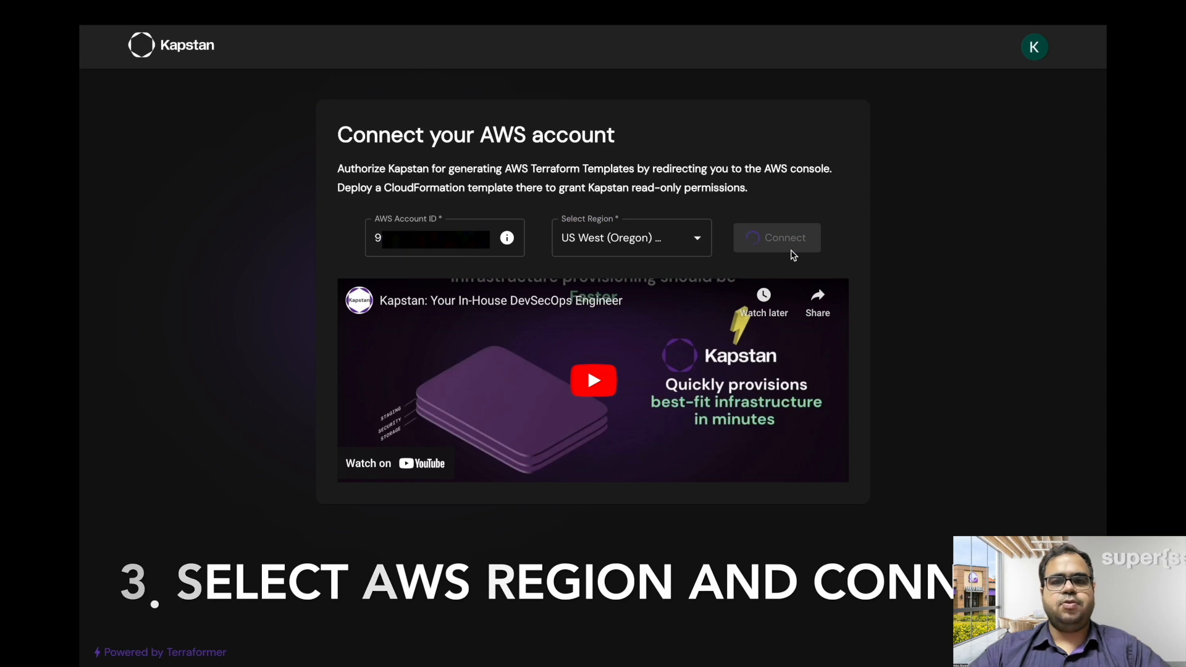
click(776, 237)
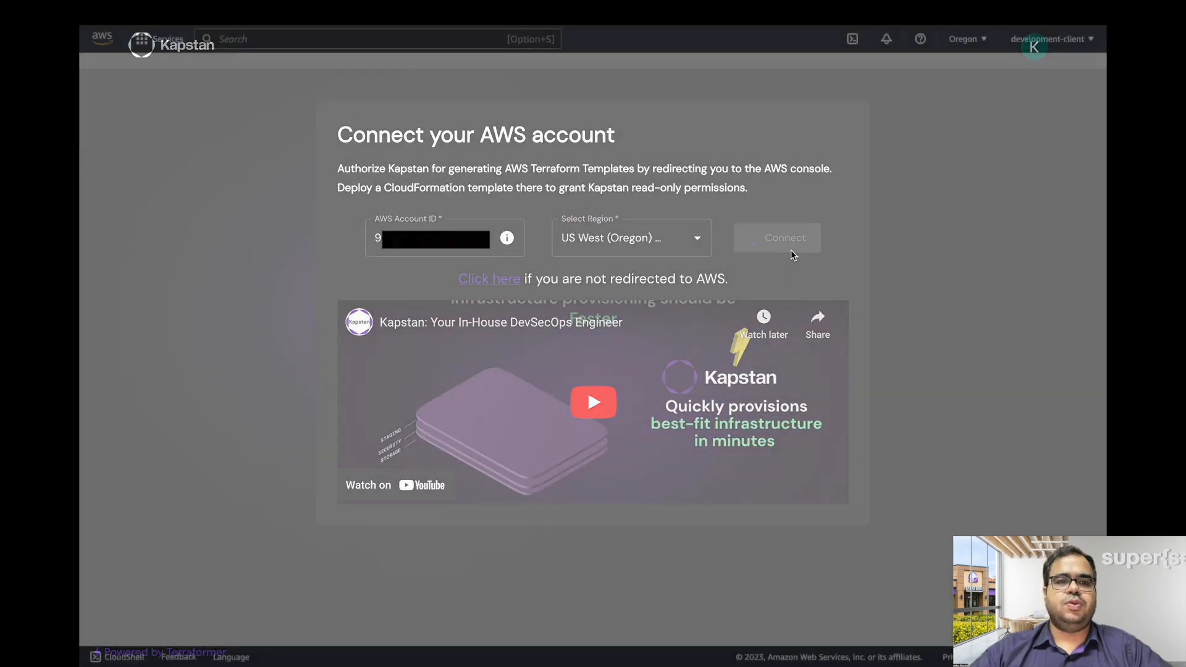
Create the pre-filled Kapstan access stack in CloudFormation and refresh its events.
click(777, 237)
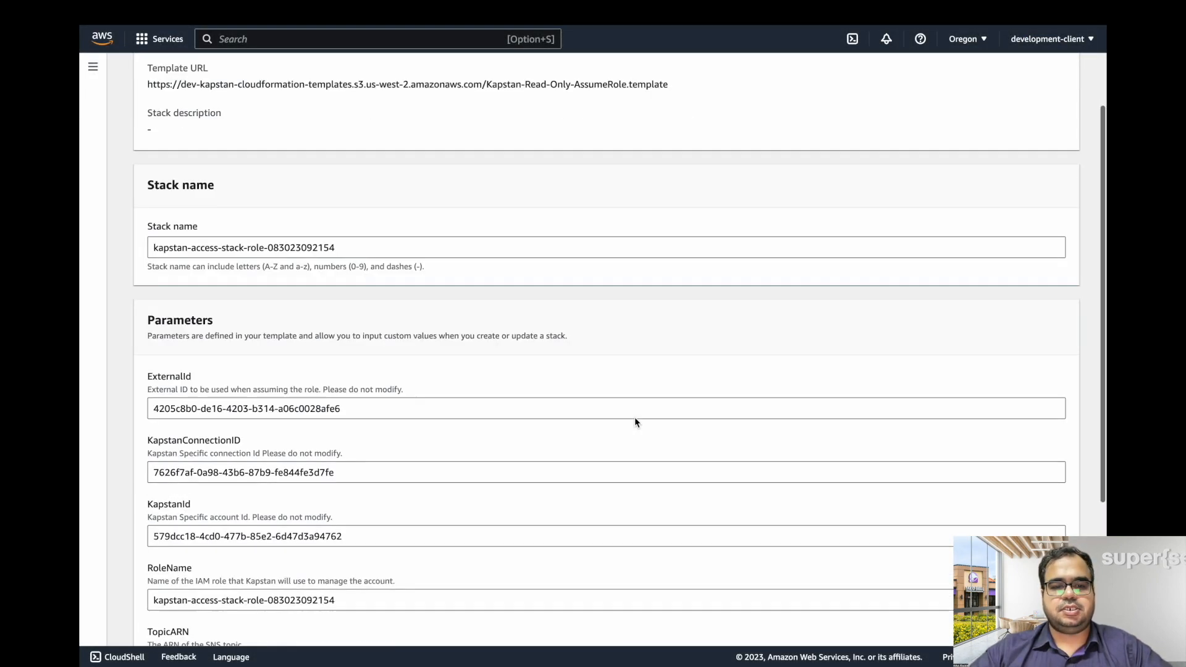
scroll(down, 3)
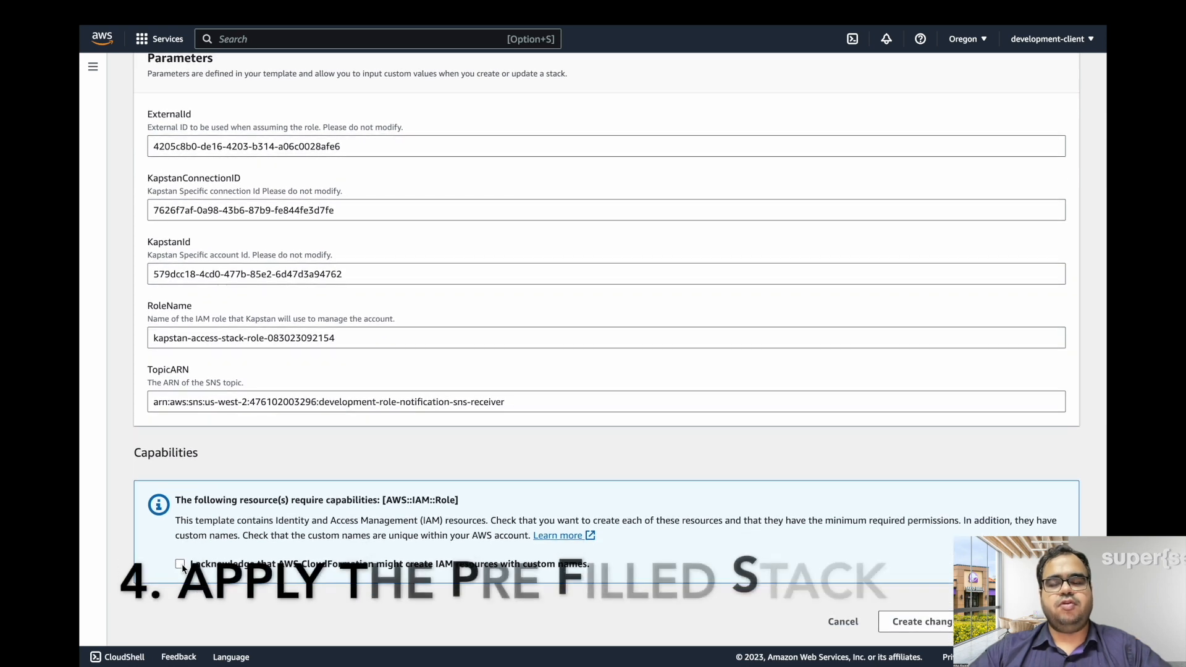
click(919, 621)
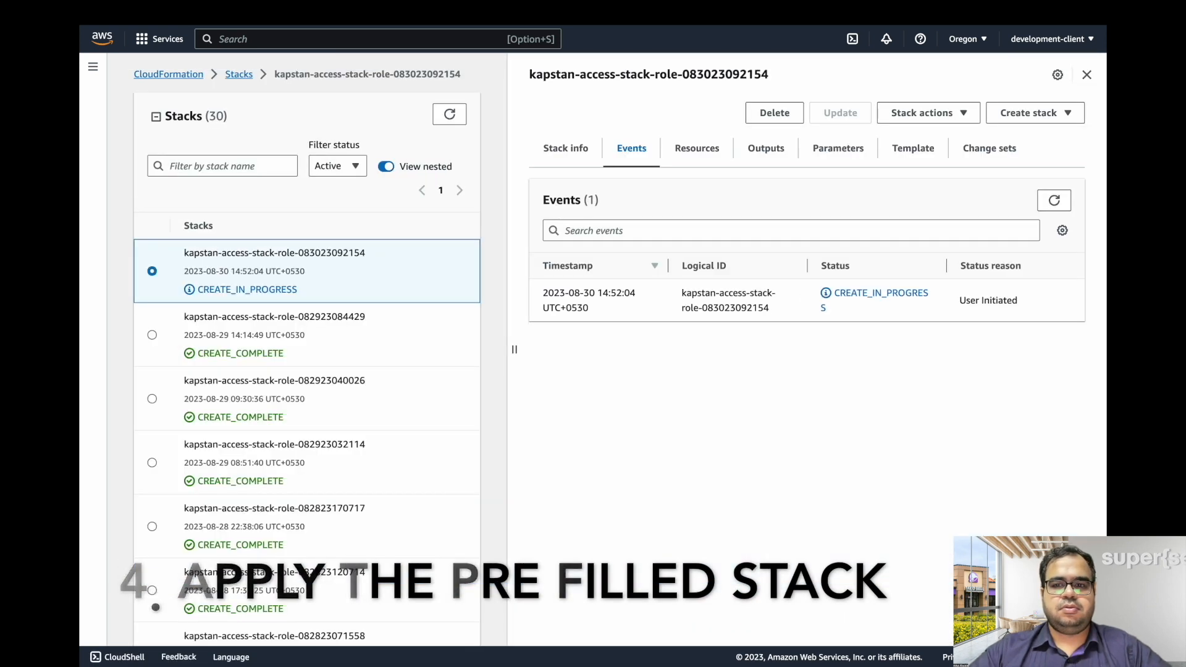
click(1054, 200)
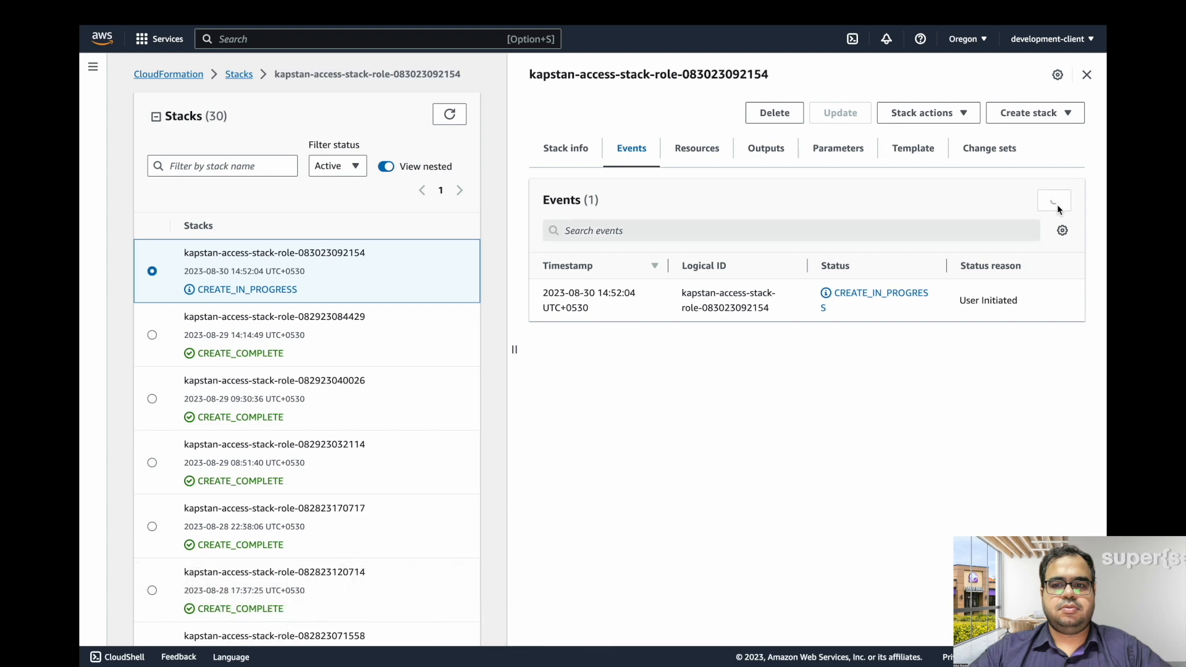
click(1054, 200)
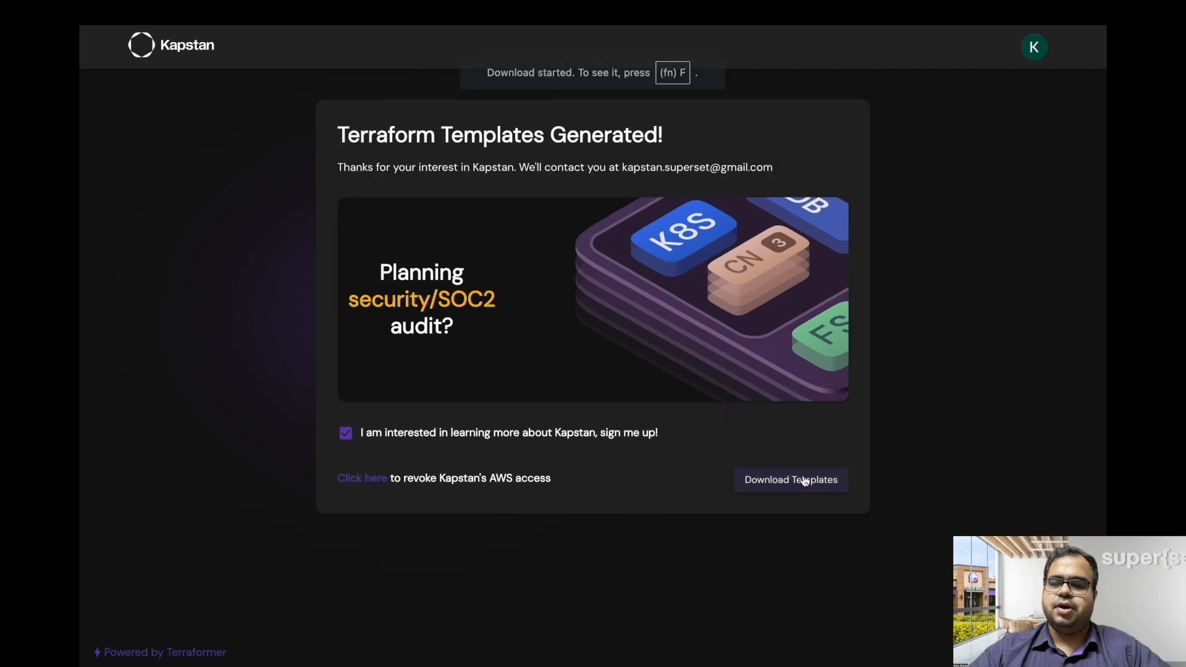
Download the generated Terraform templates as kapstan_generated_terraform.zip and locate it in Documents.
click(790, 480)
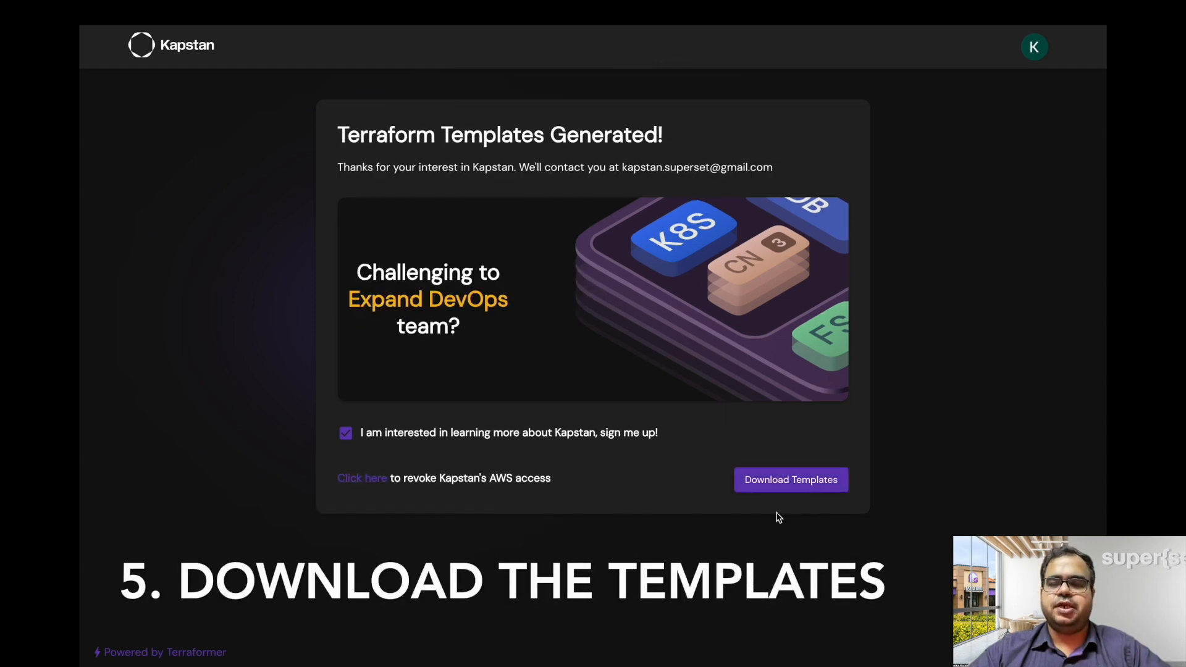
click(790, 479)
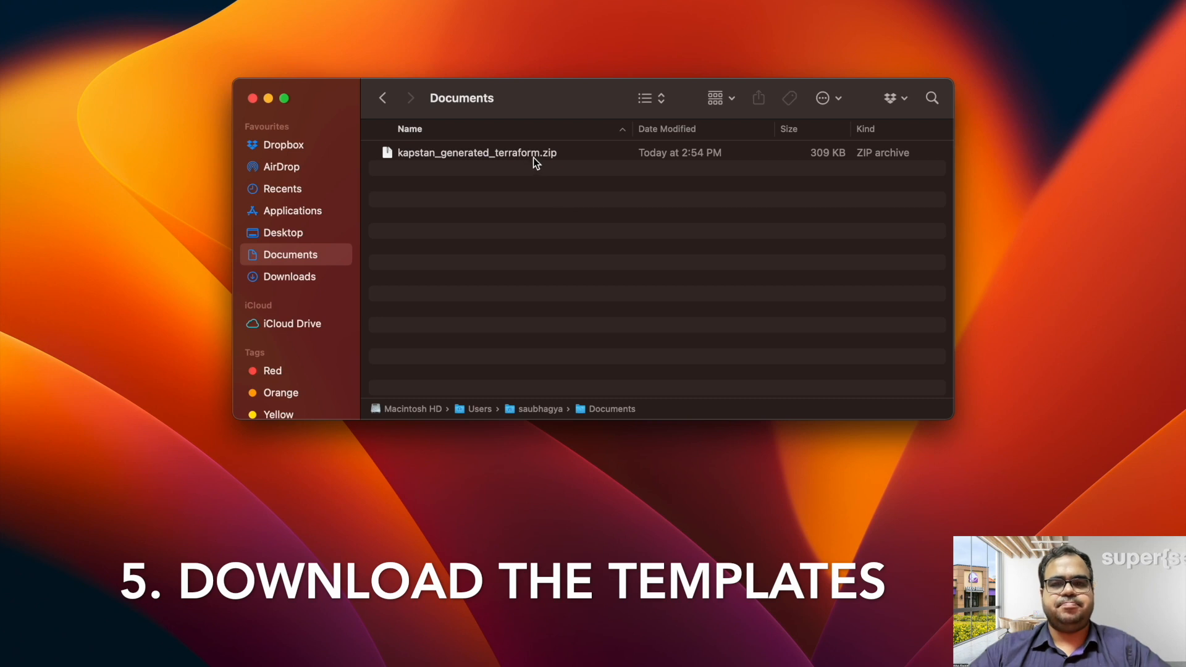
click(479, 152)
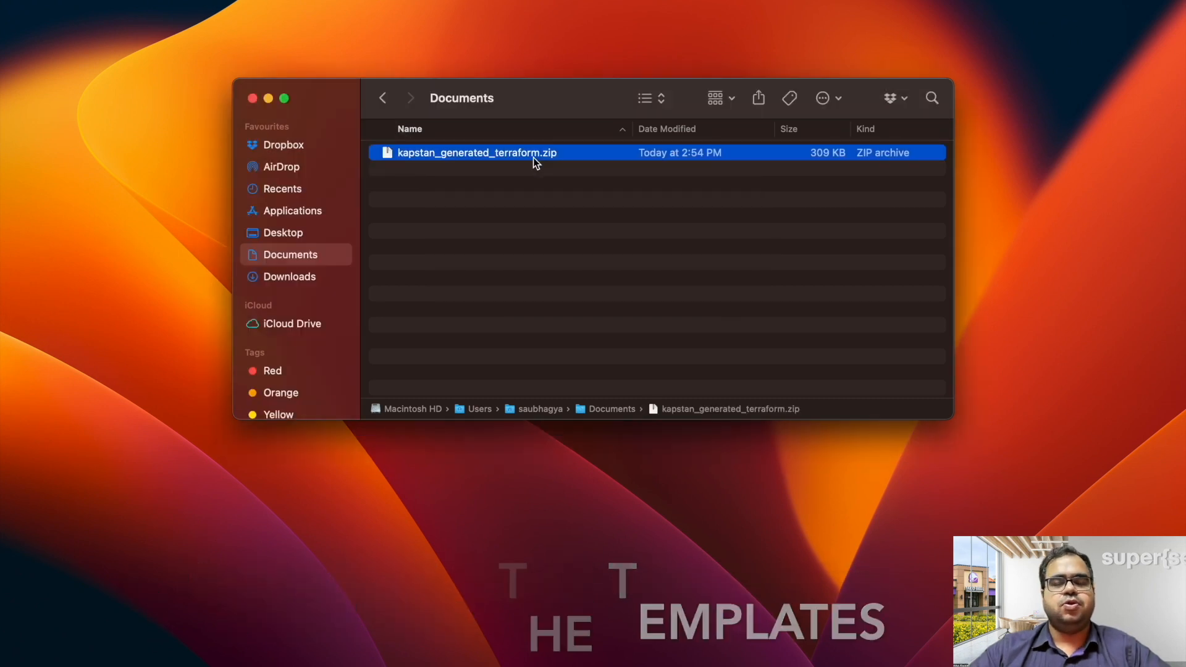